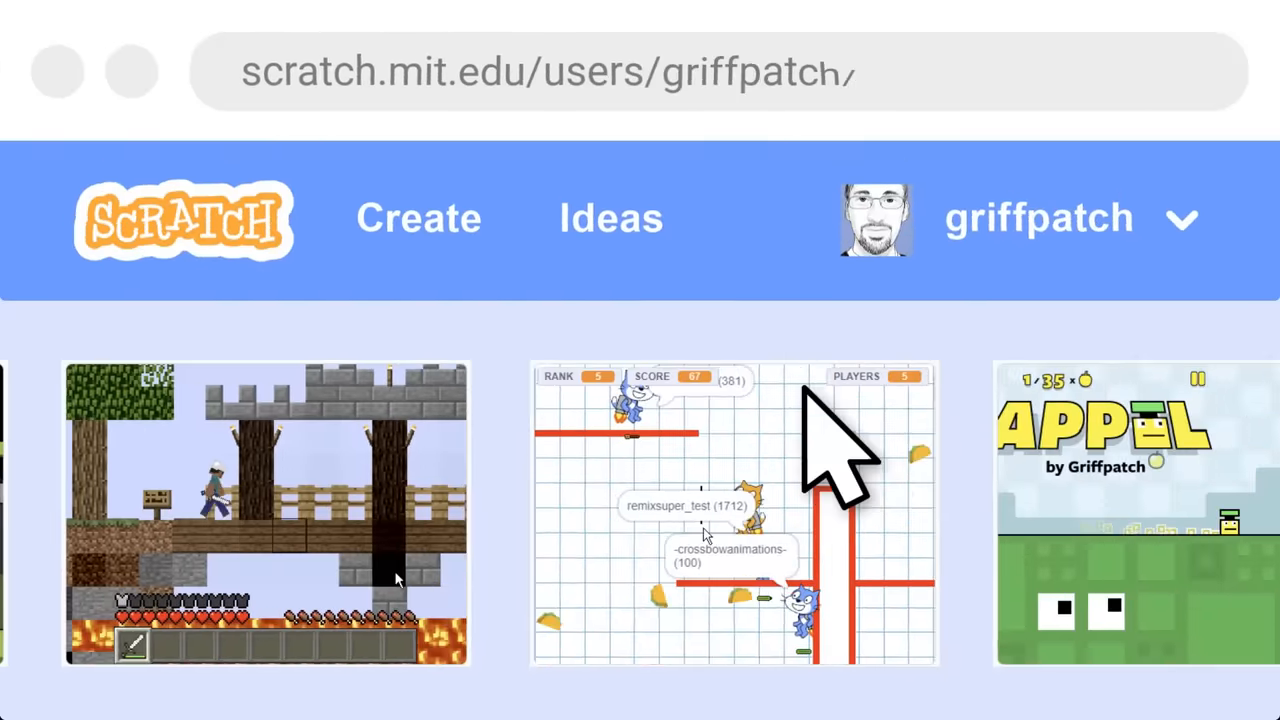
- Replace the space between Hello and Fellow Scratchers in the join with a | delimiter
click(732, 512)
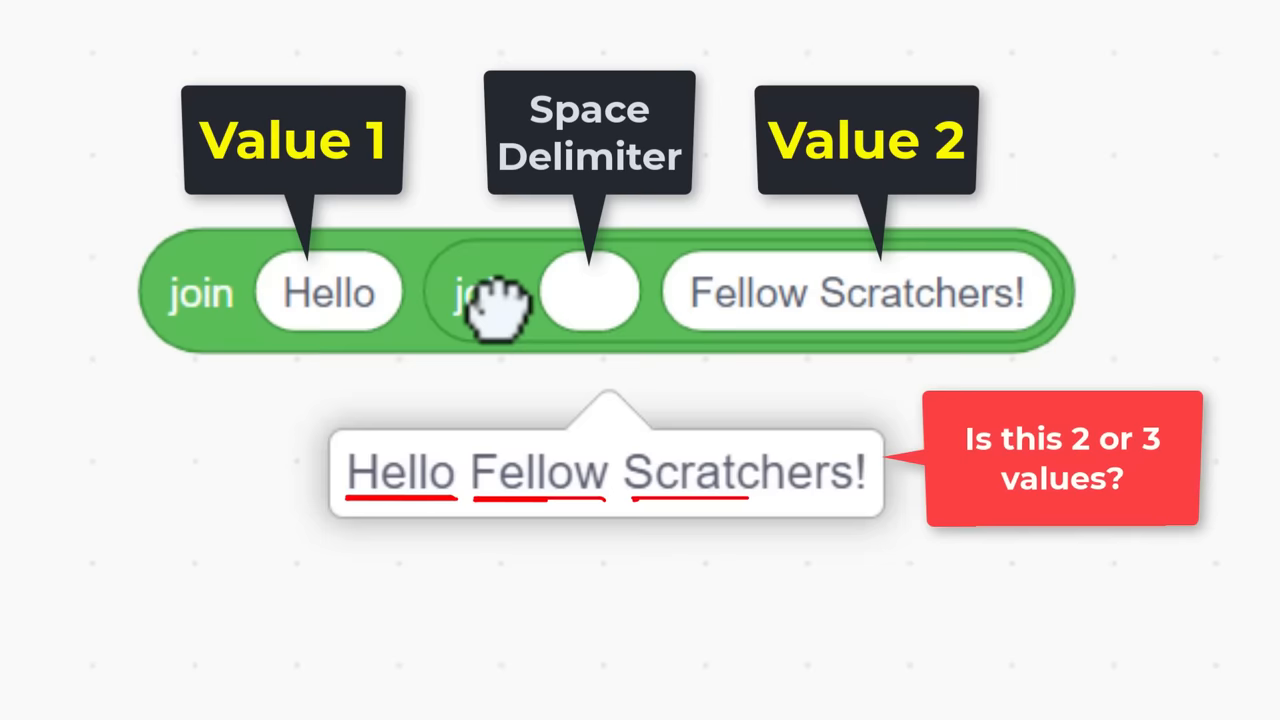
click(590, 292)
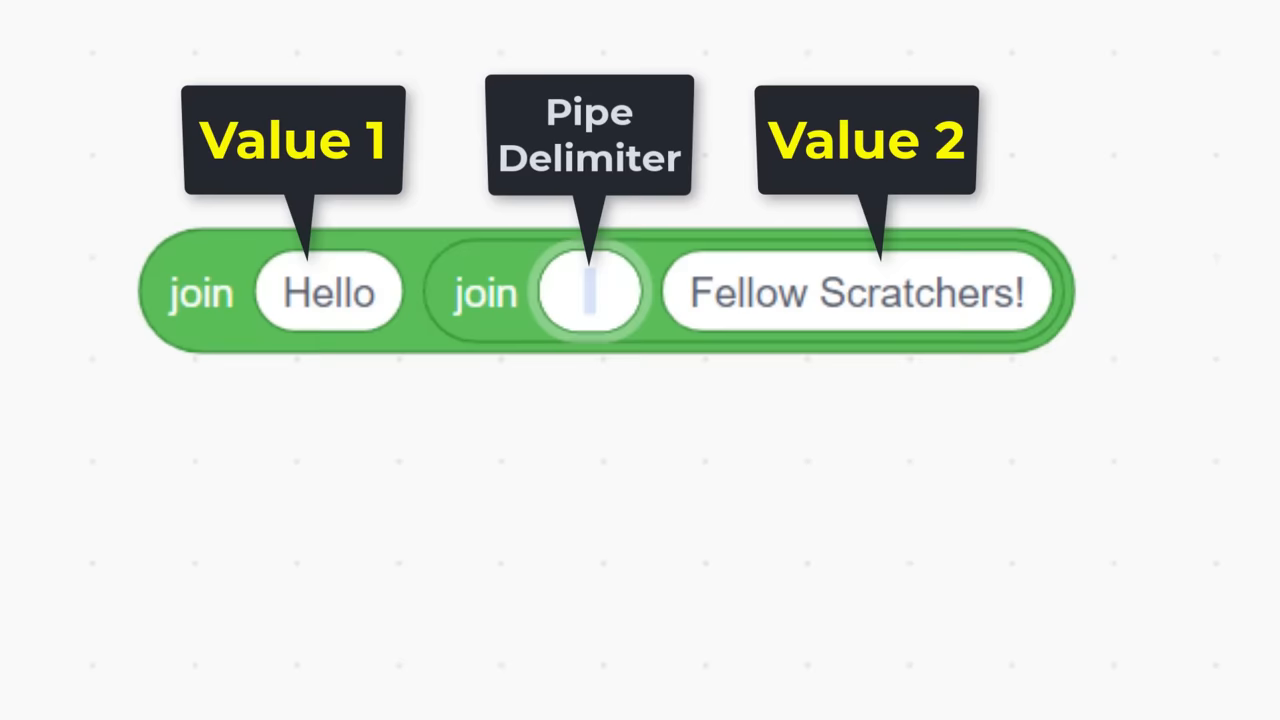
text(|)
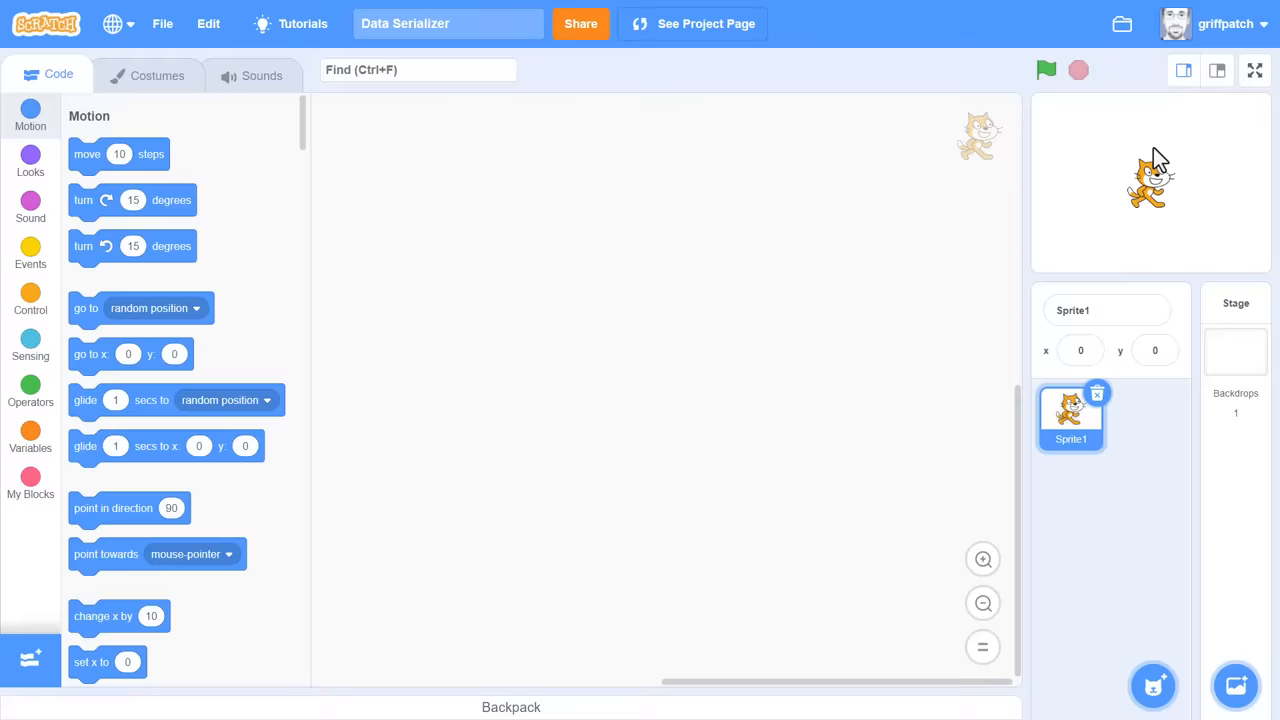
- Show the Variables blocks to create the save code variable
click(30, 448)
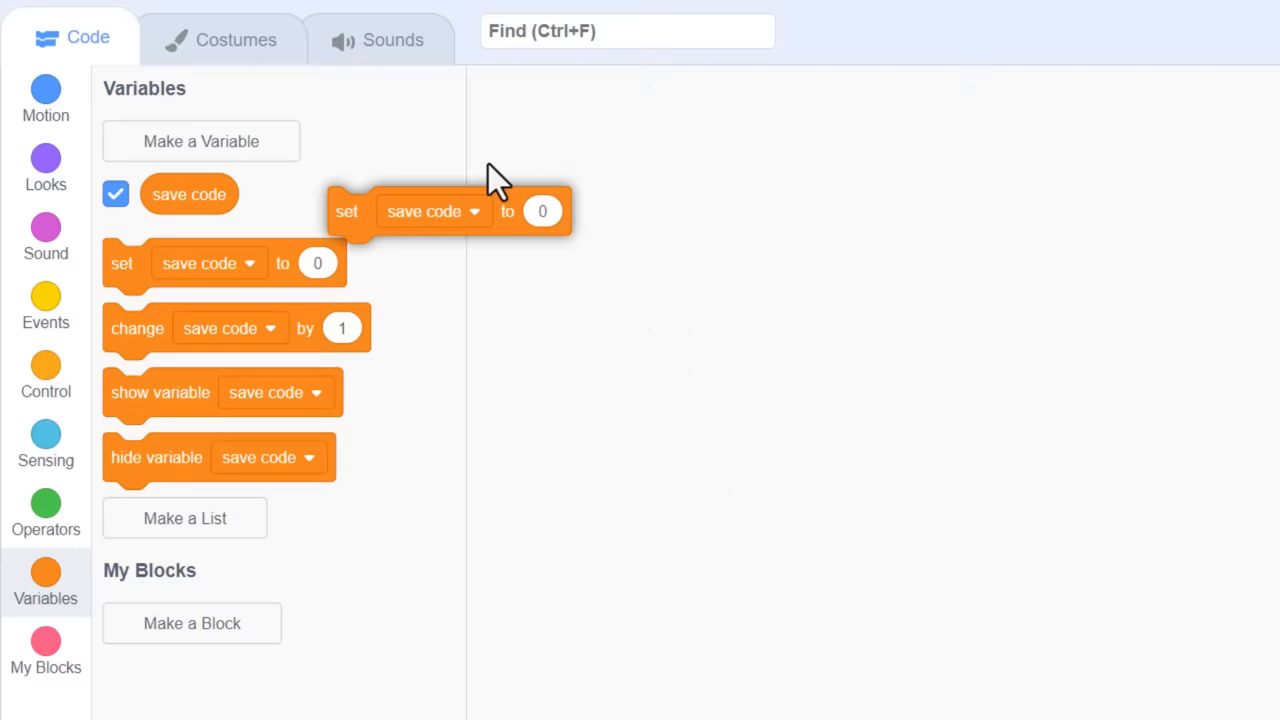
- Make a Write Value custom block with a number-or-text input
click(192, 624)
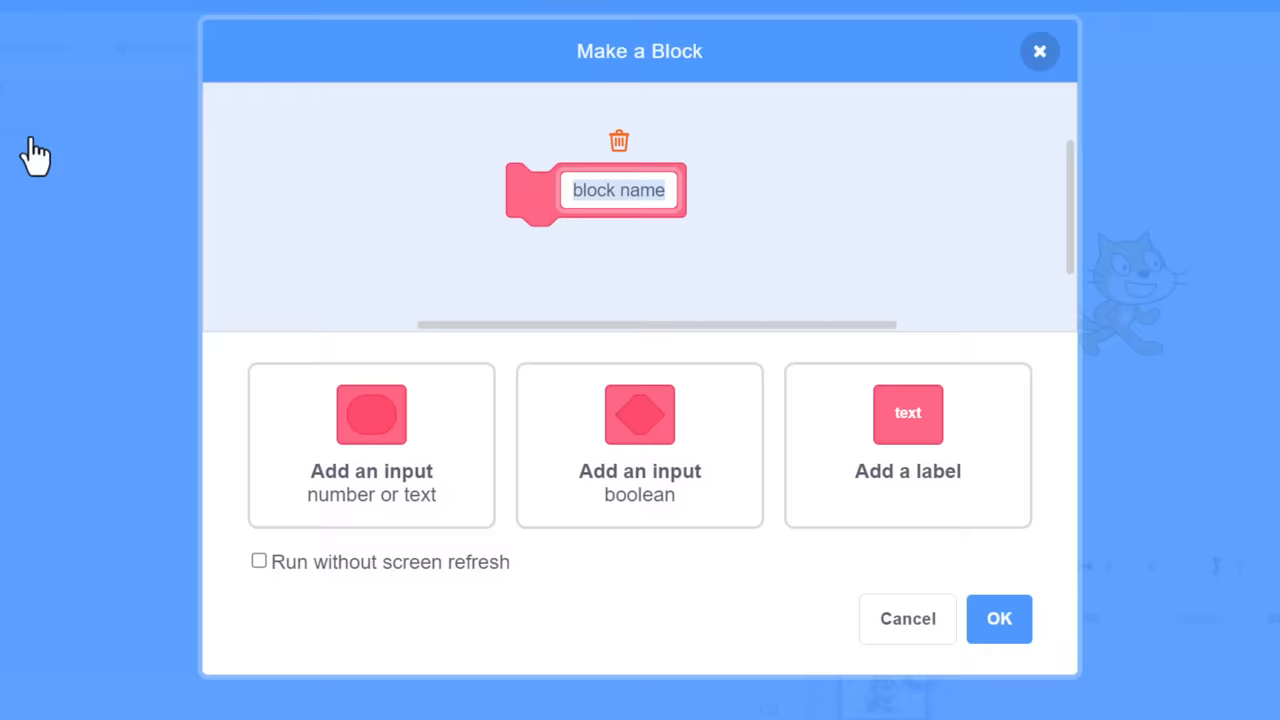
text(Write Value)
text(tex)
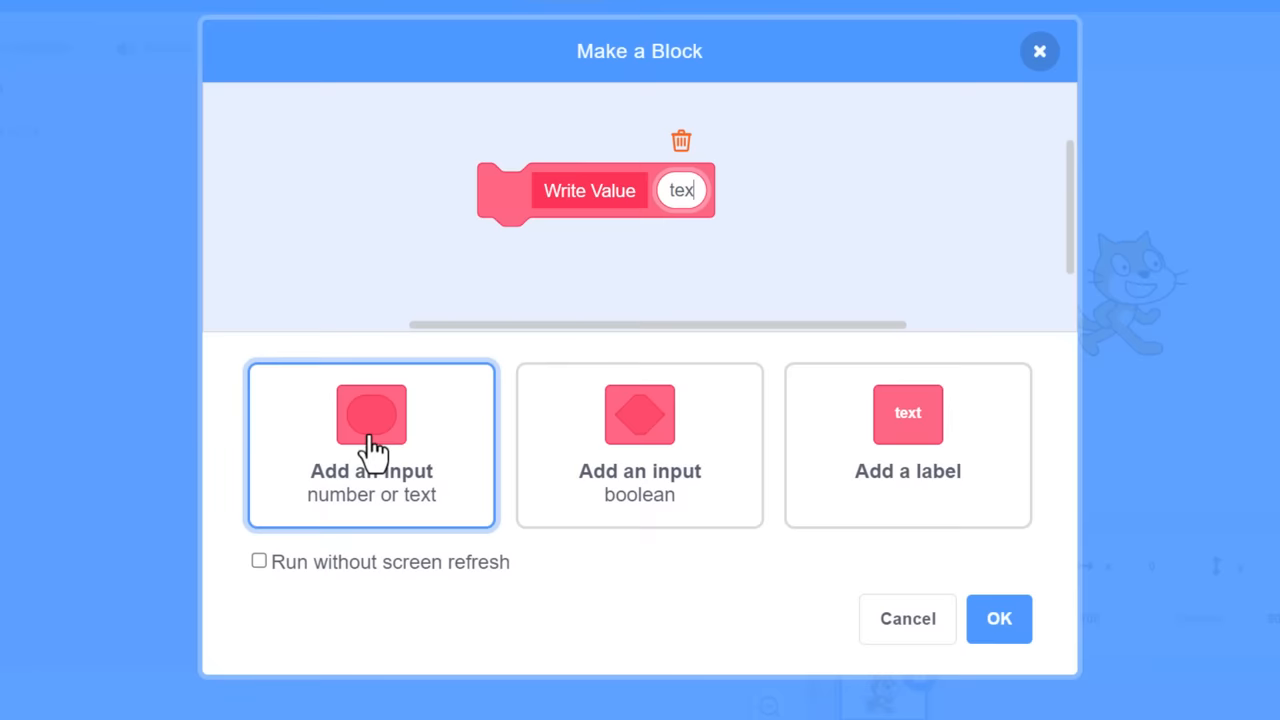
click(998, 618)
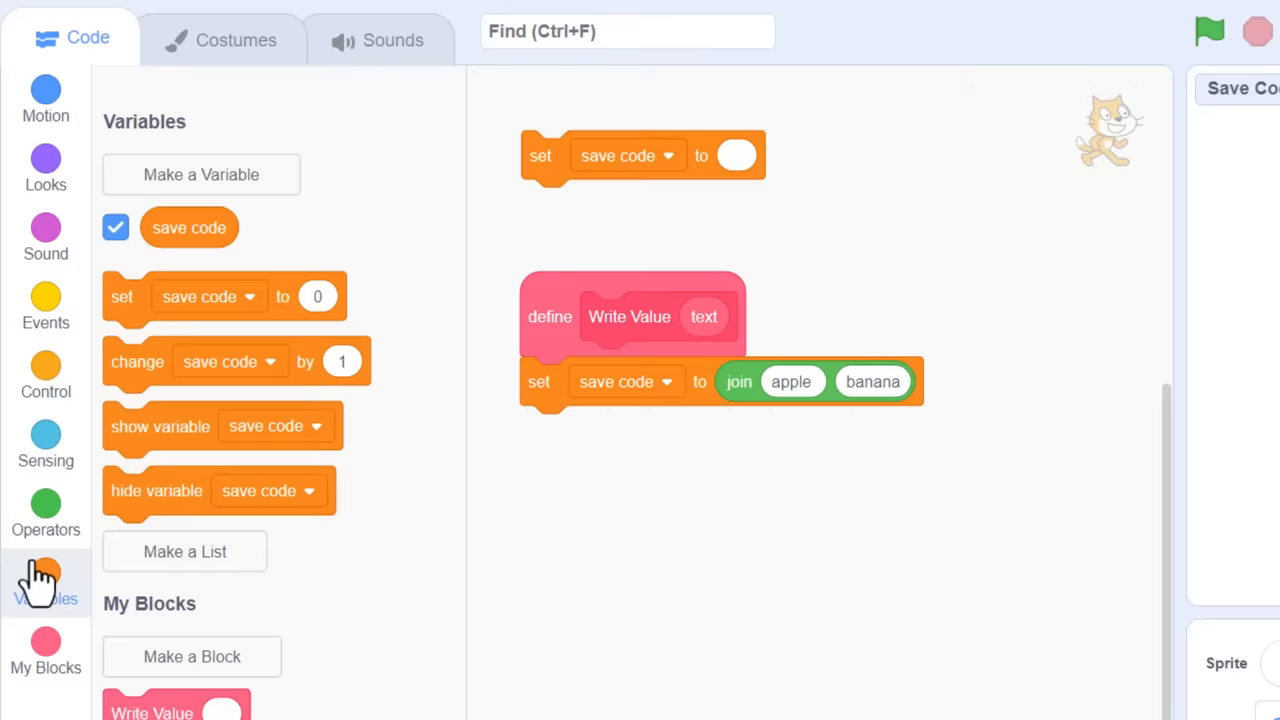
- Duplicate the set save code block so Write Value appends text then |, and run the three-value test
right_click(540, 380)
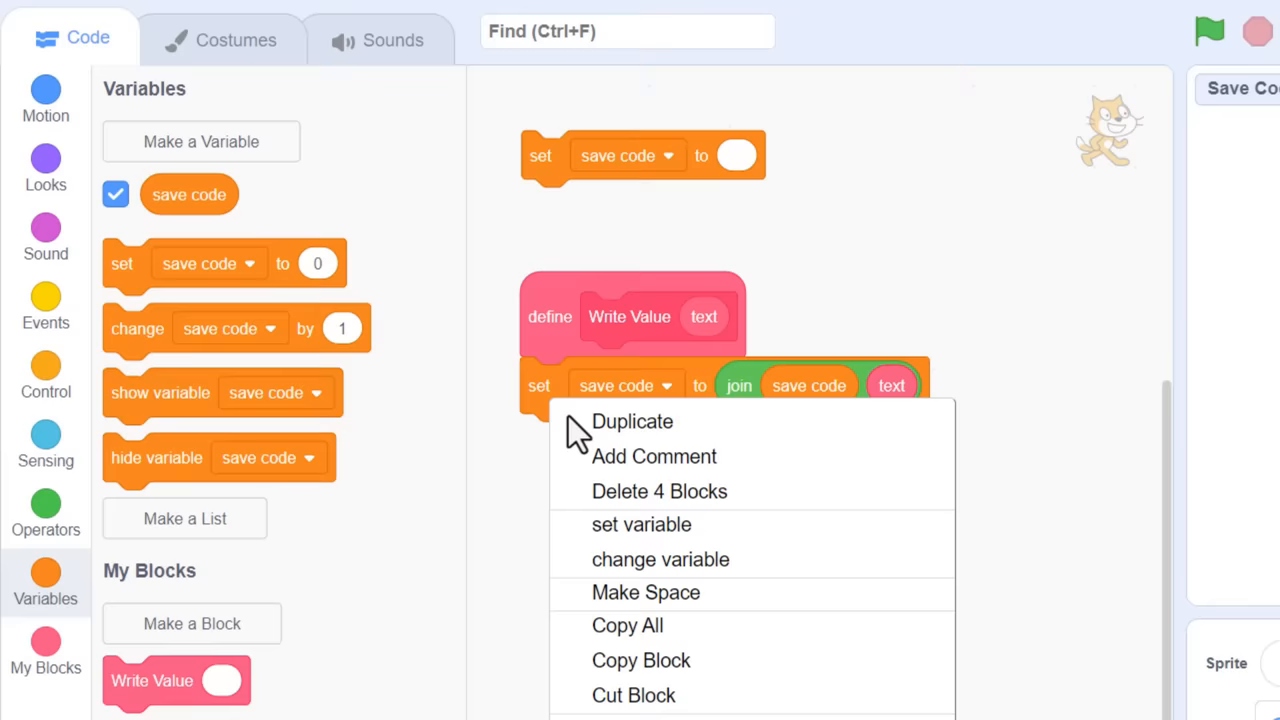
click(632, 420)
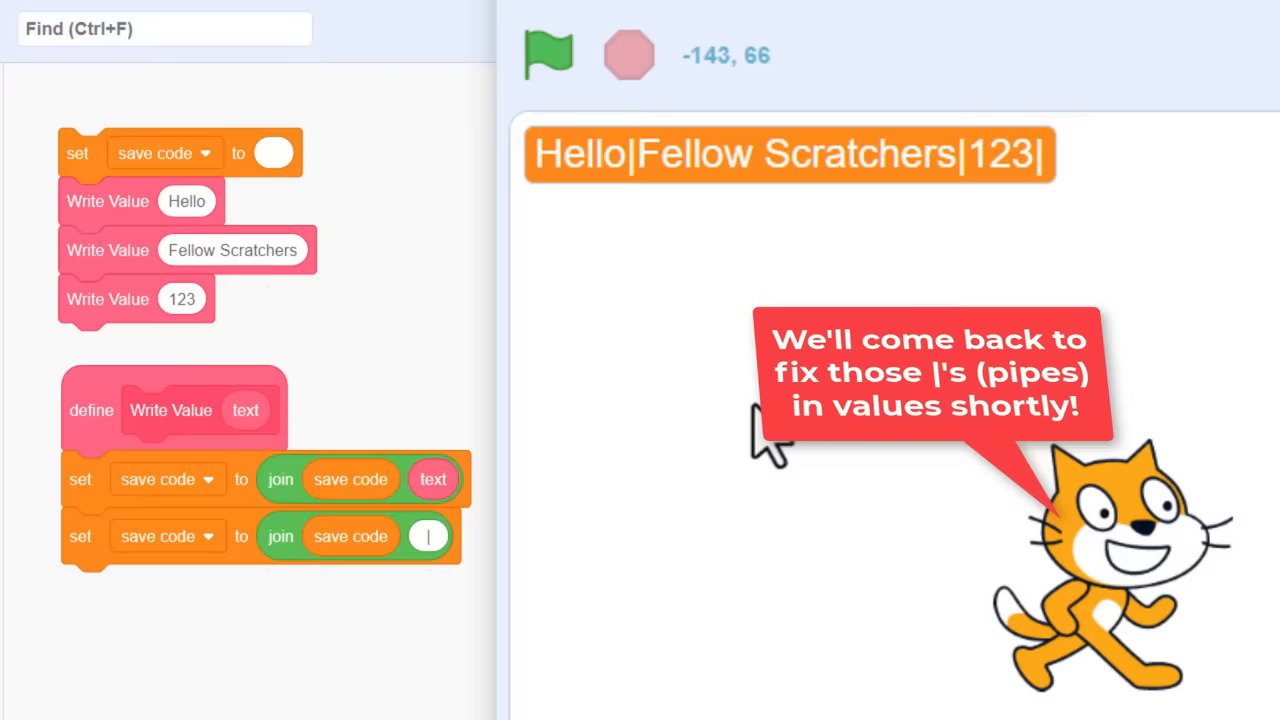
click(548, 56)
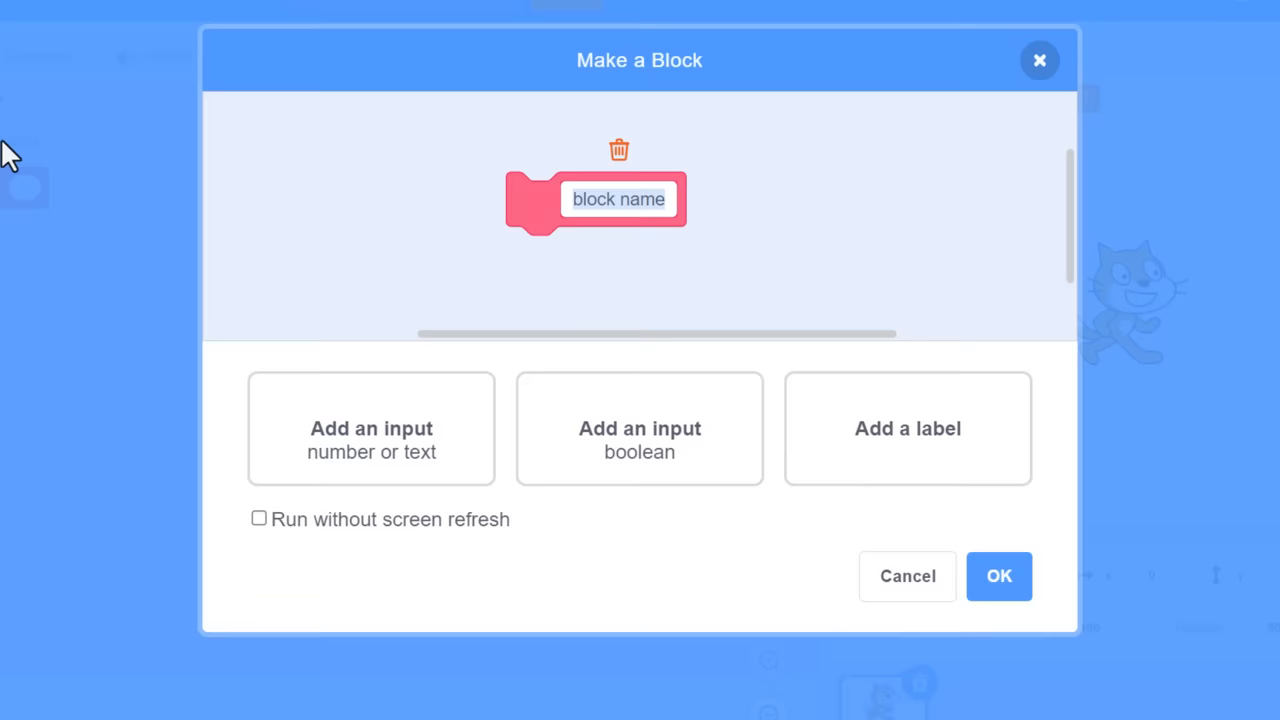
- Name the new custom block Read Value and confirm it
text(Rea)
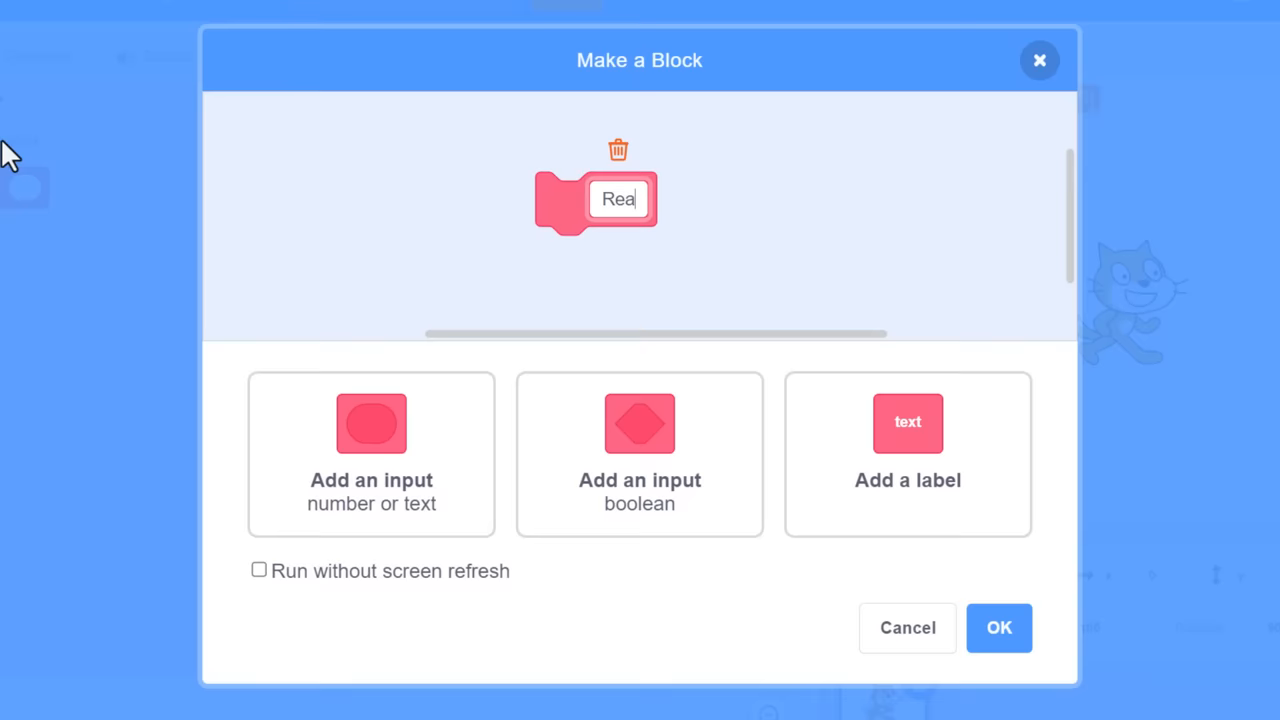
click(998, 628)
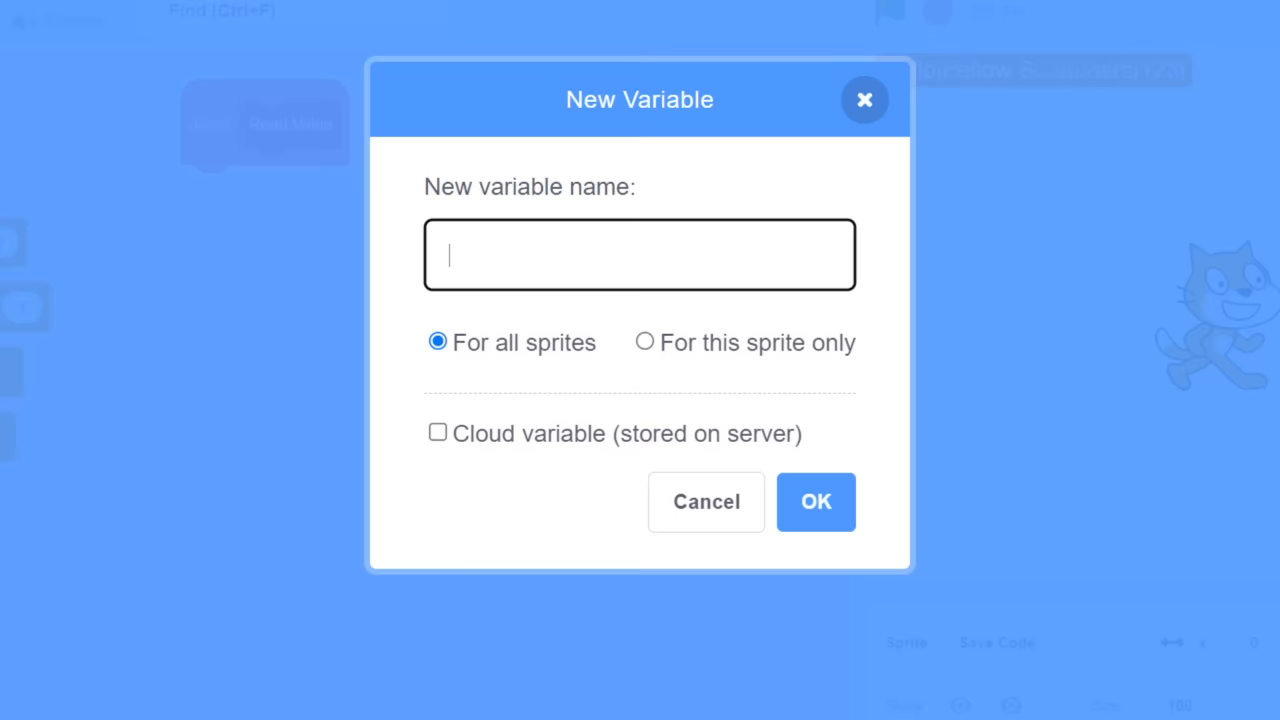
- Create the value variable, add set value and a forever loop under Read Value, and grab a letter-of block
click(704, 500)
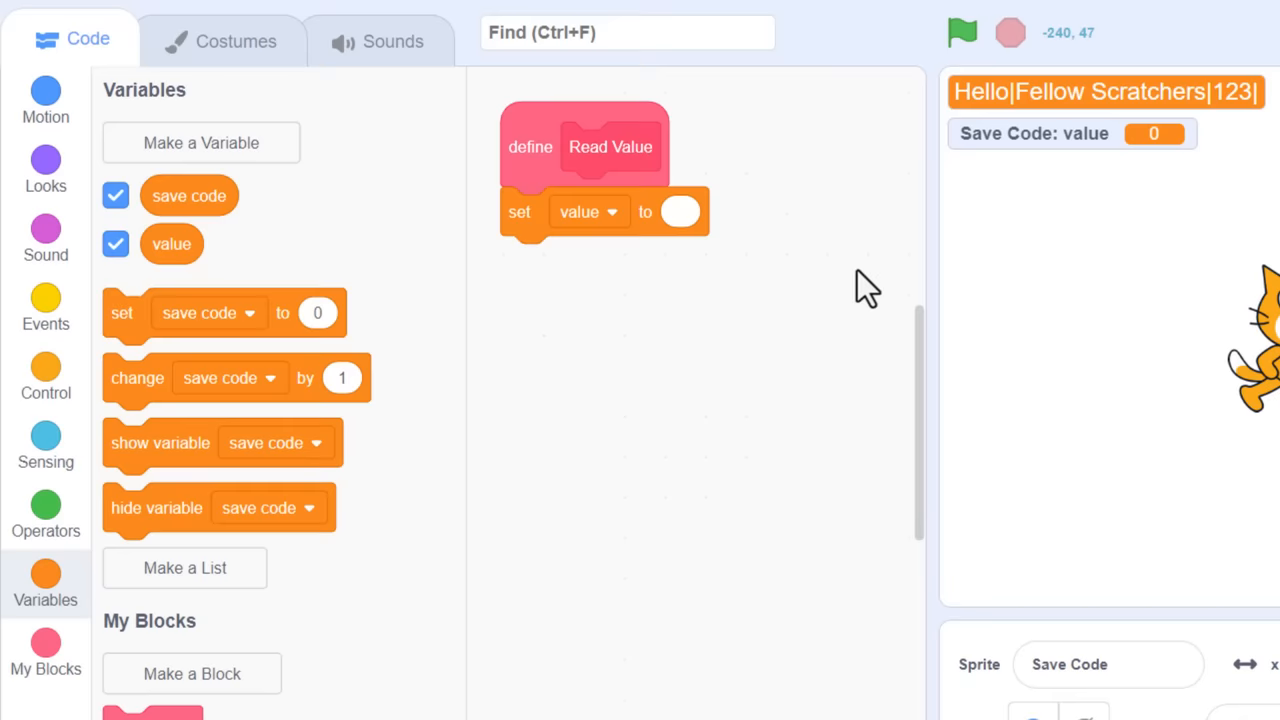
click(44, 380)
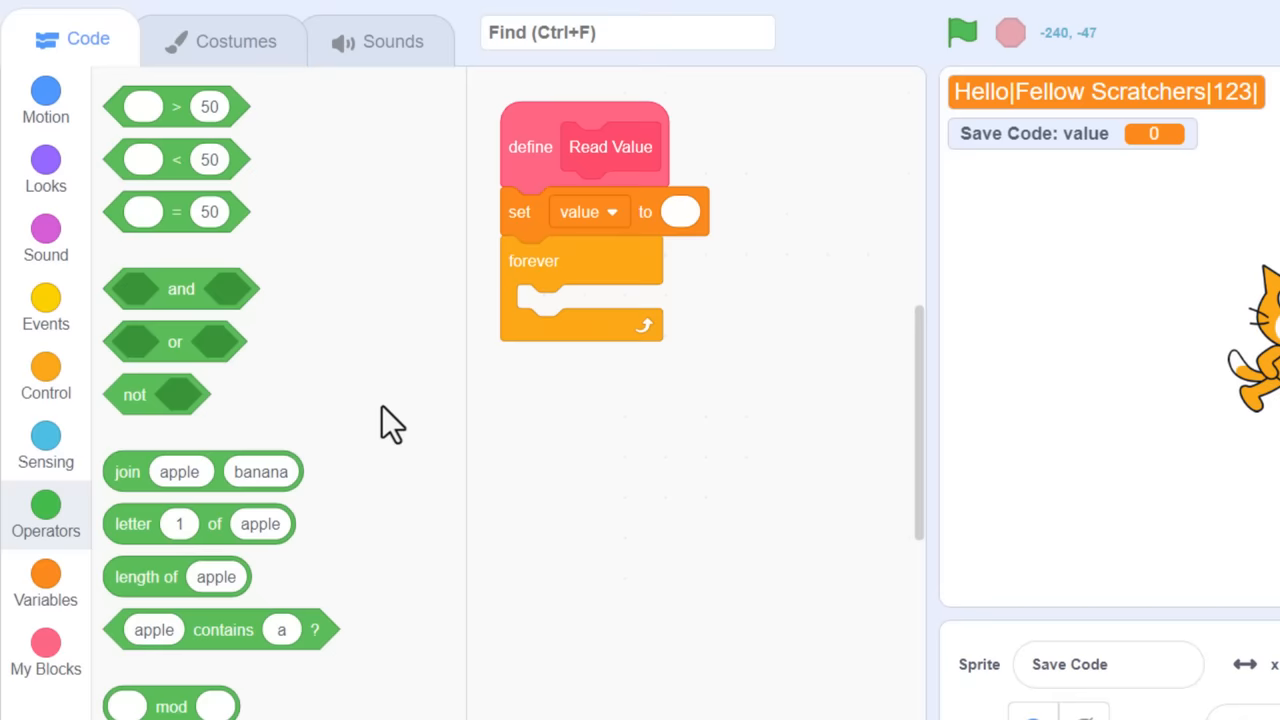
click(44, 584)
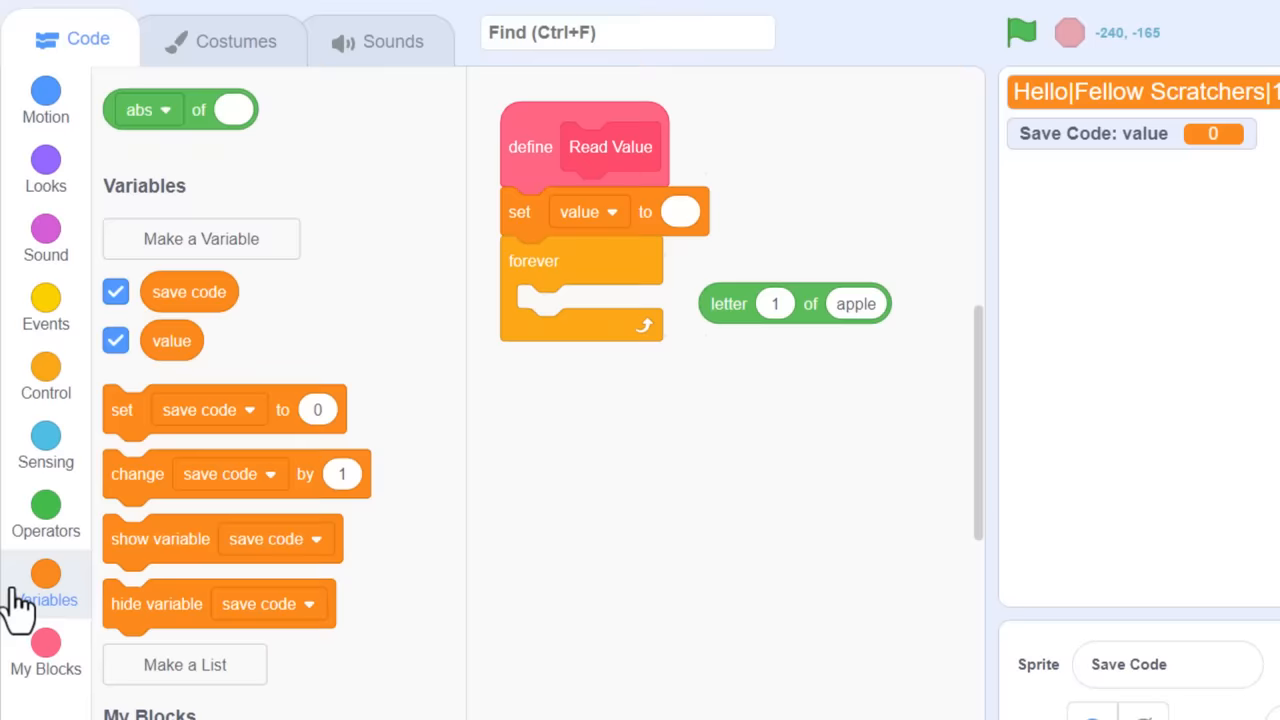
click(200, 238)
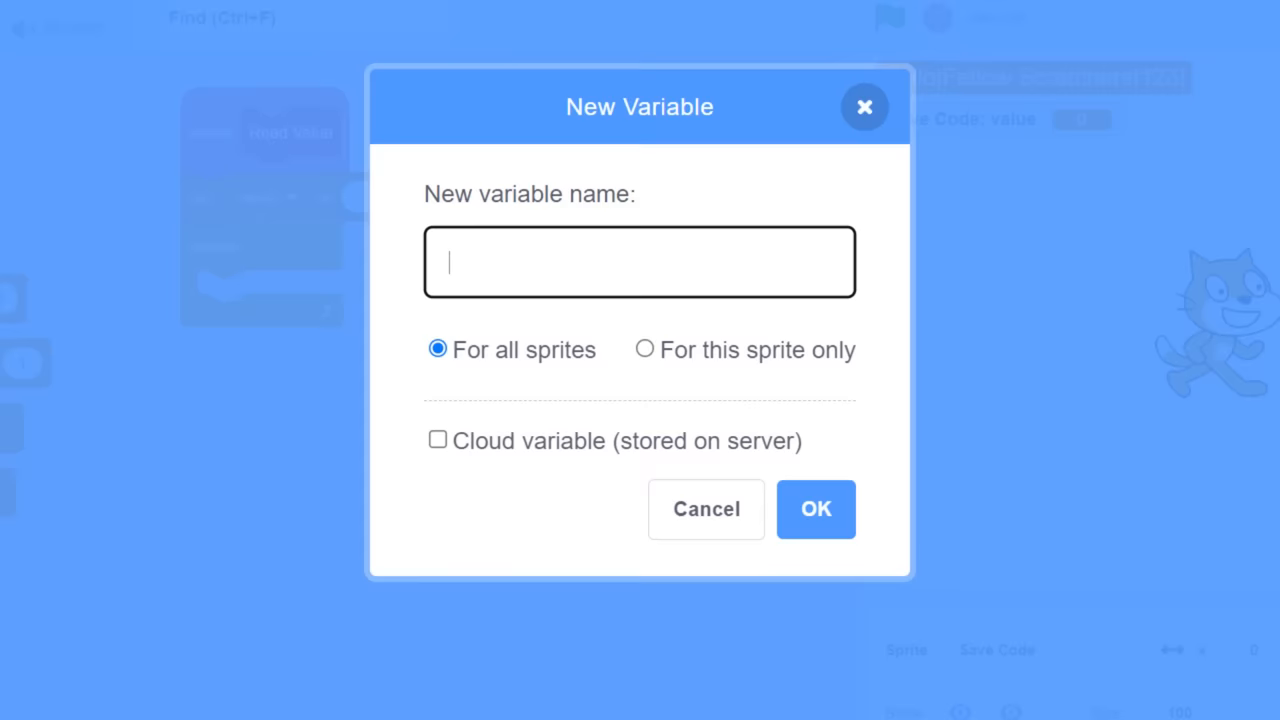
- Create the save idx variable and point the letter-of block at save code
click(706, 510)
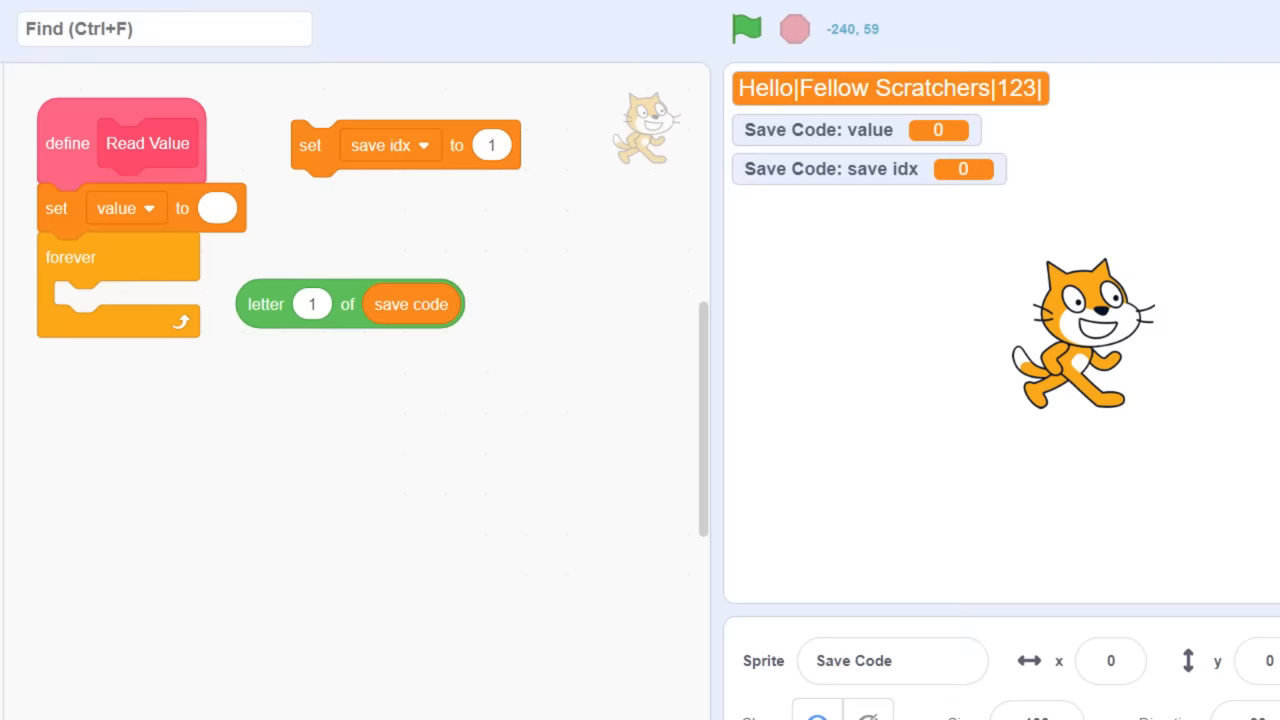
click(350, 304)
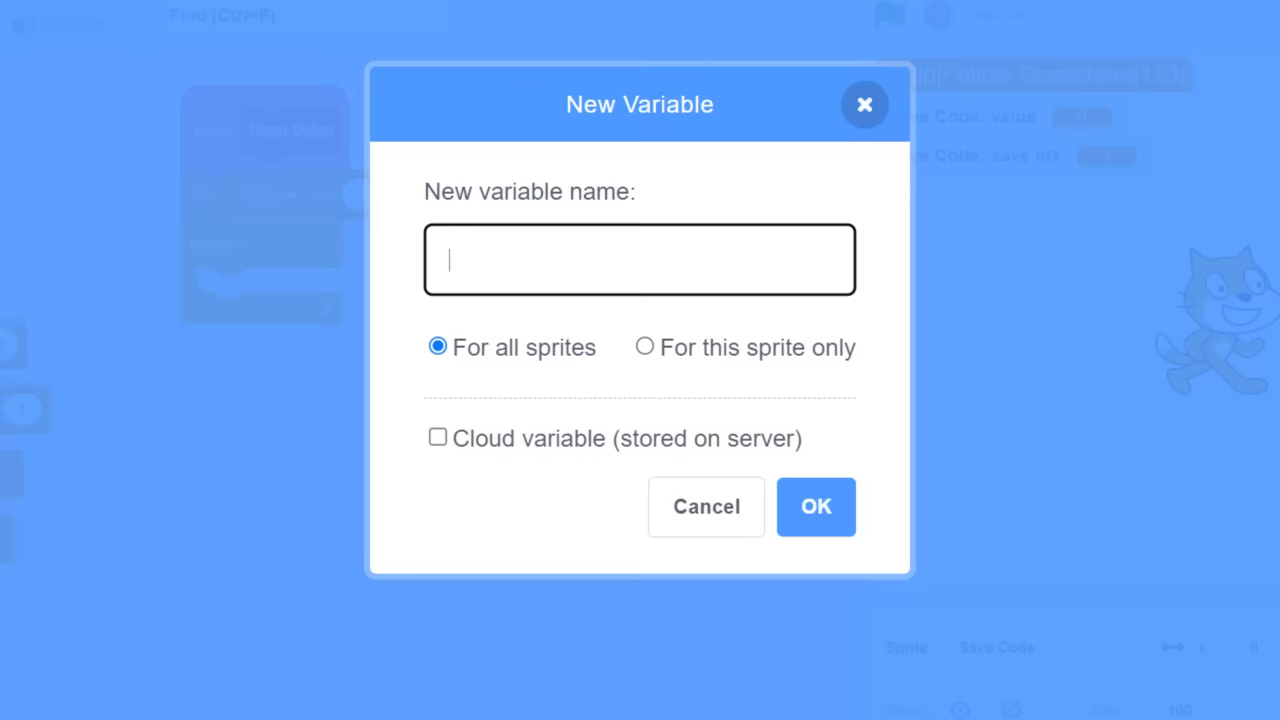
- Create variable c and set it to letter save idx of save code inside the loop, advancing each pass
click(704, 506)
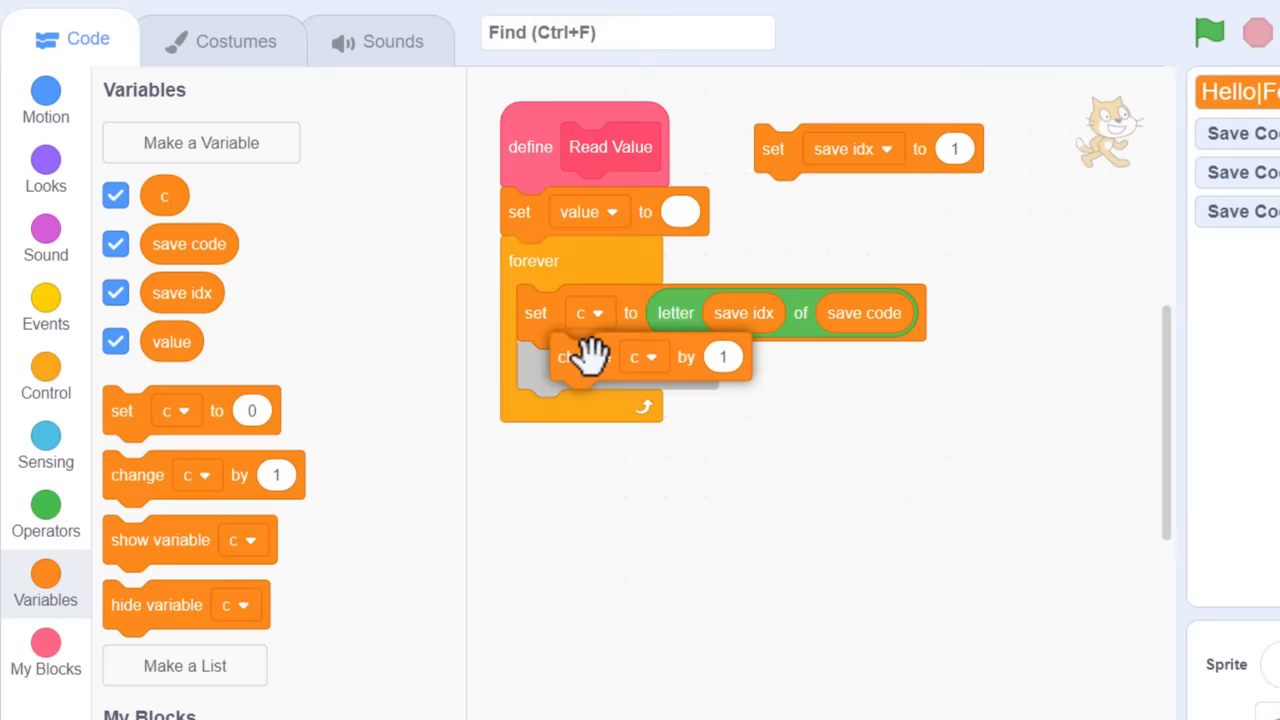
click(44, 378)
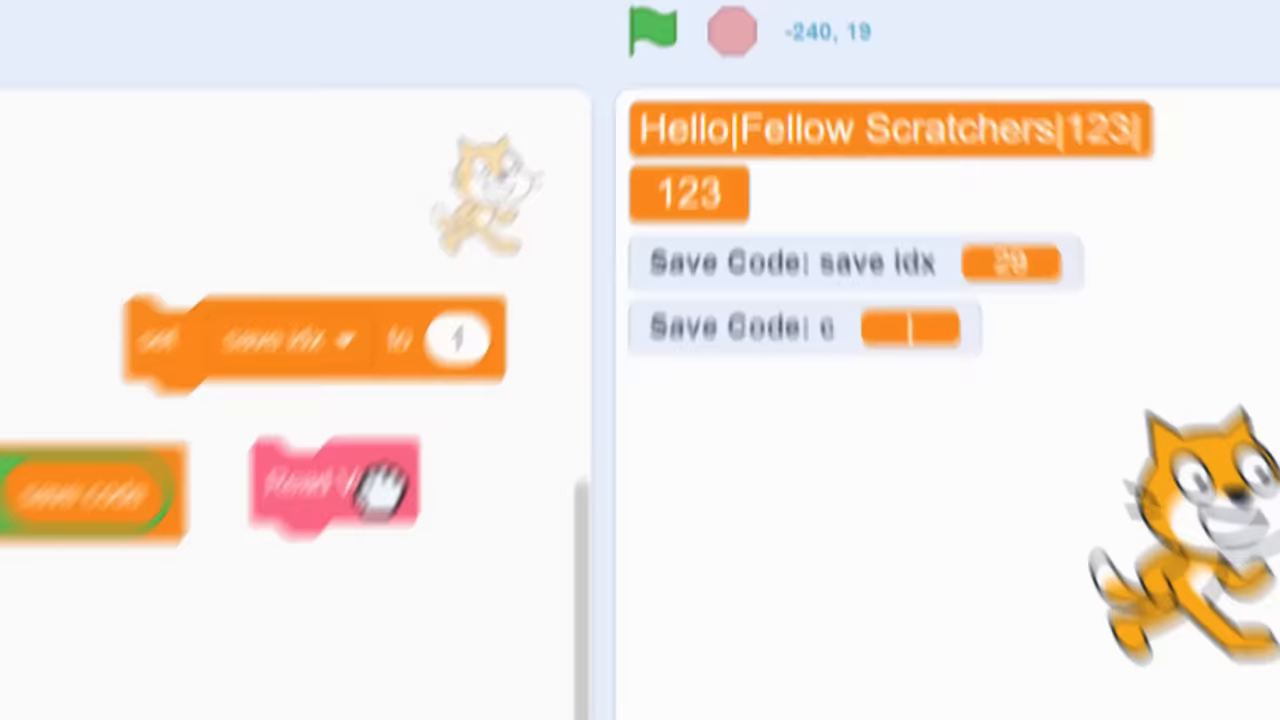
- Run the script so the stage shows Hello|Fellow Scratchers|123| and value 123
click(768, 30)
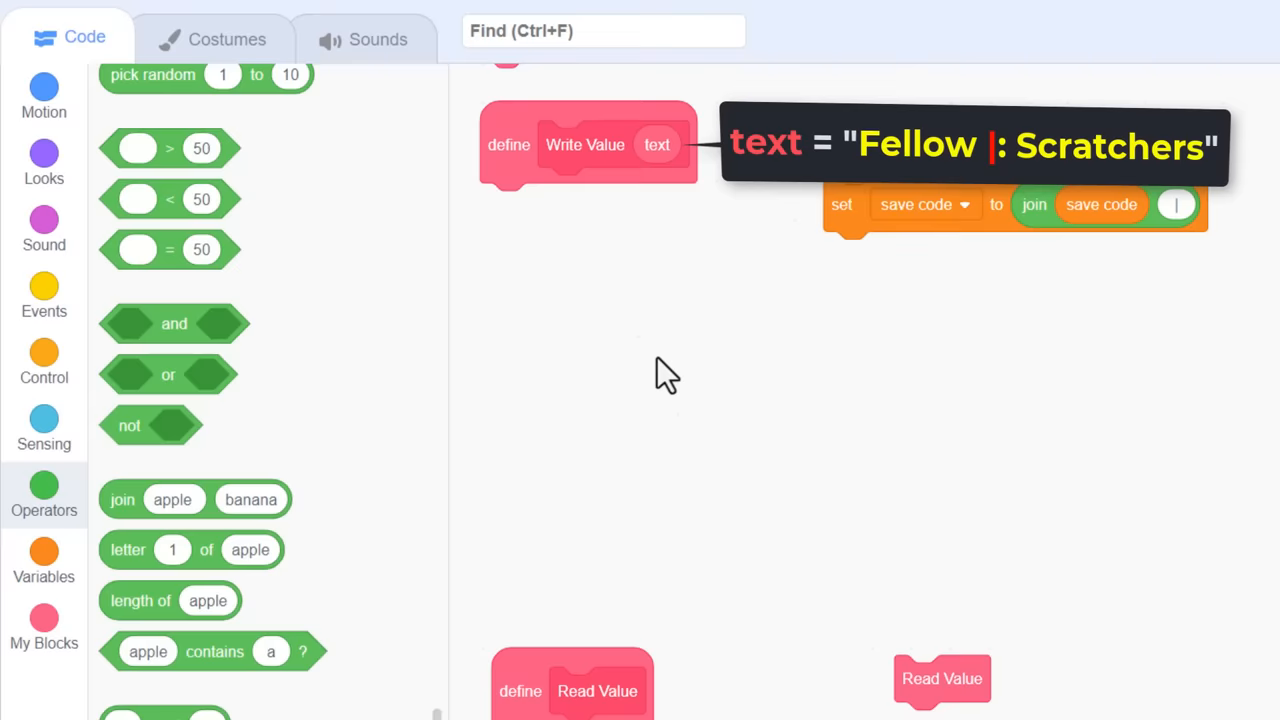
- Loop Write Value over length of text, setting c to letter save idx of text each pass
click(44, 360)
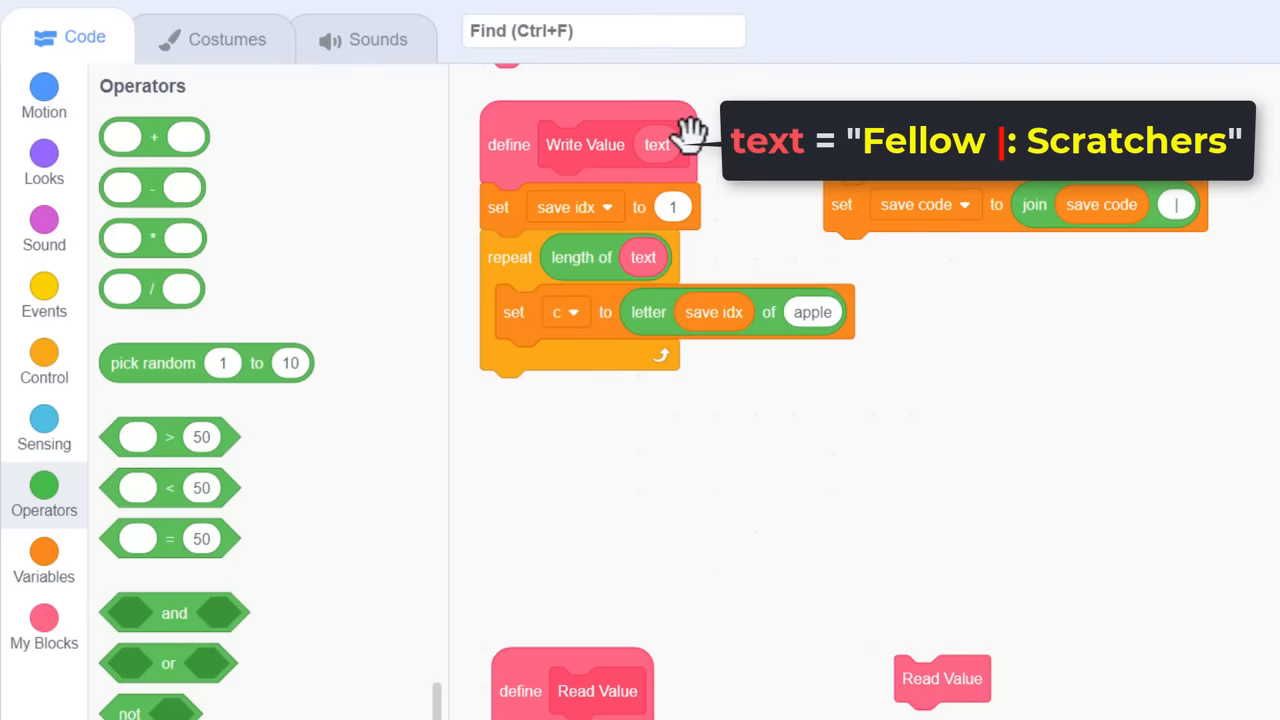
click(44, 364)
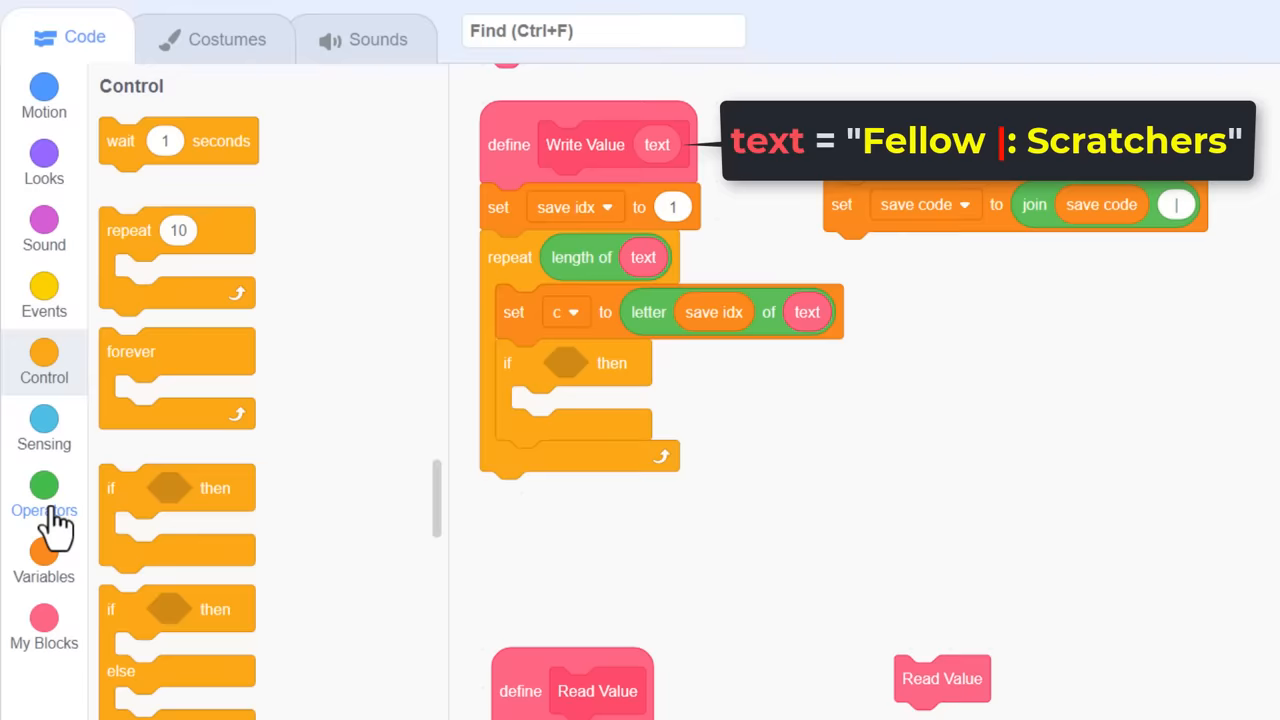
- Build the per-letter escaping logic using an operator comparison for the pipe character
click(44, 560)
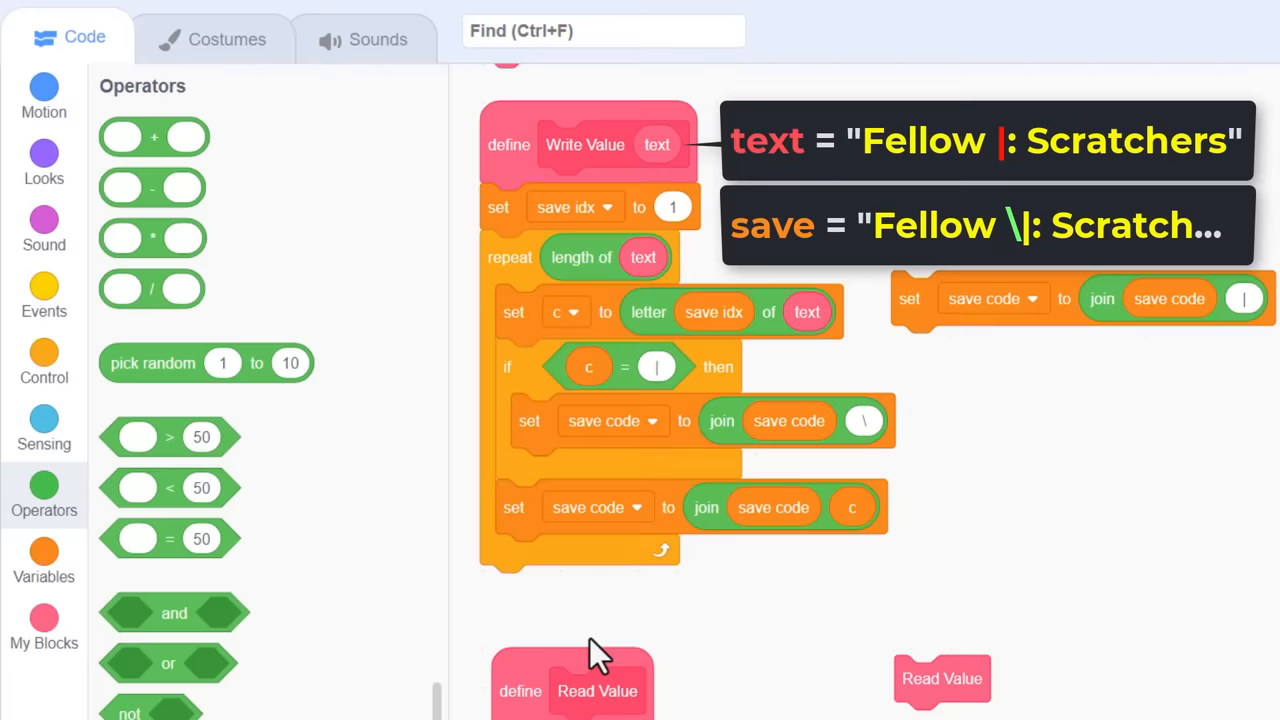
scroll(down, 3)
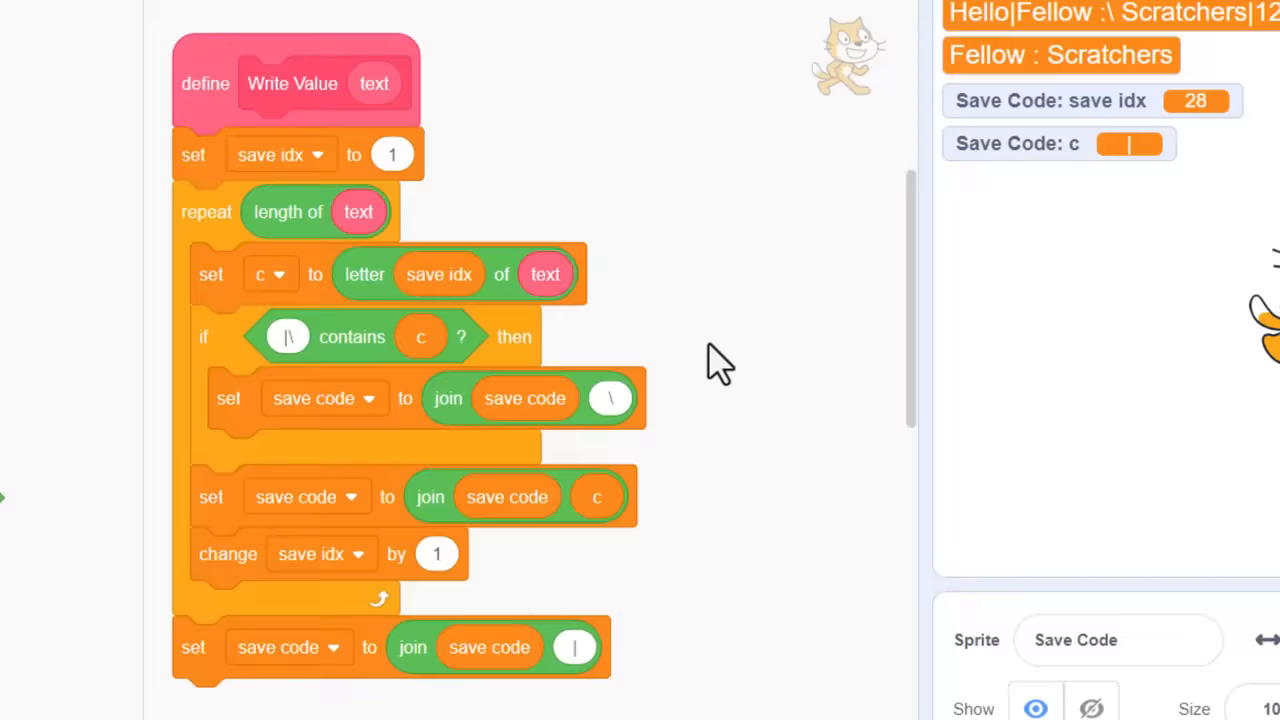
click(456, 50)
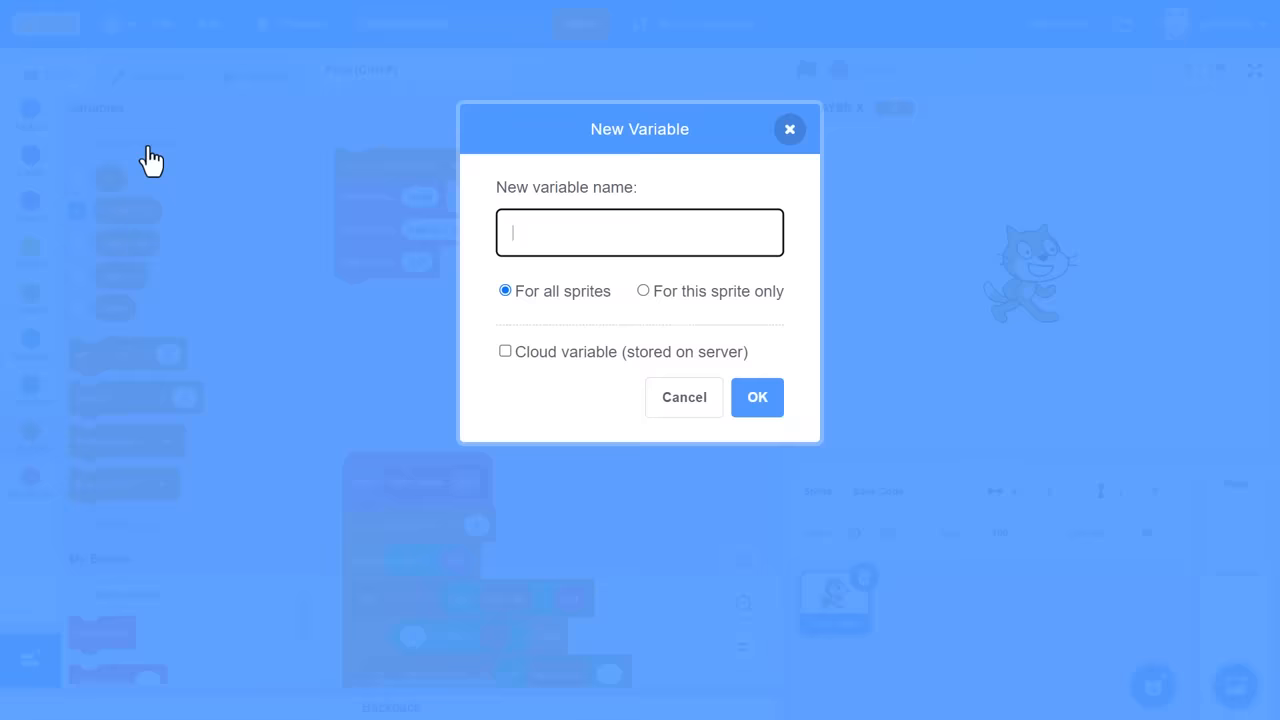
- Add the PLAYER X, PLAYER Y and LIVES globals through the new-variable dialog
click(684, 396)
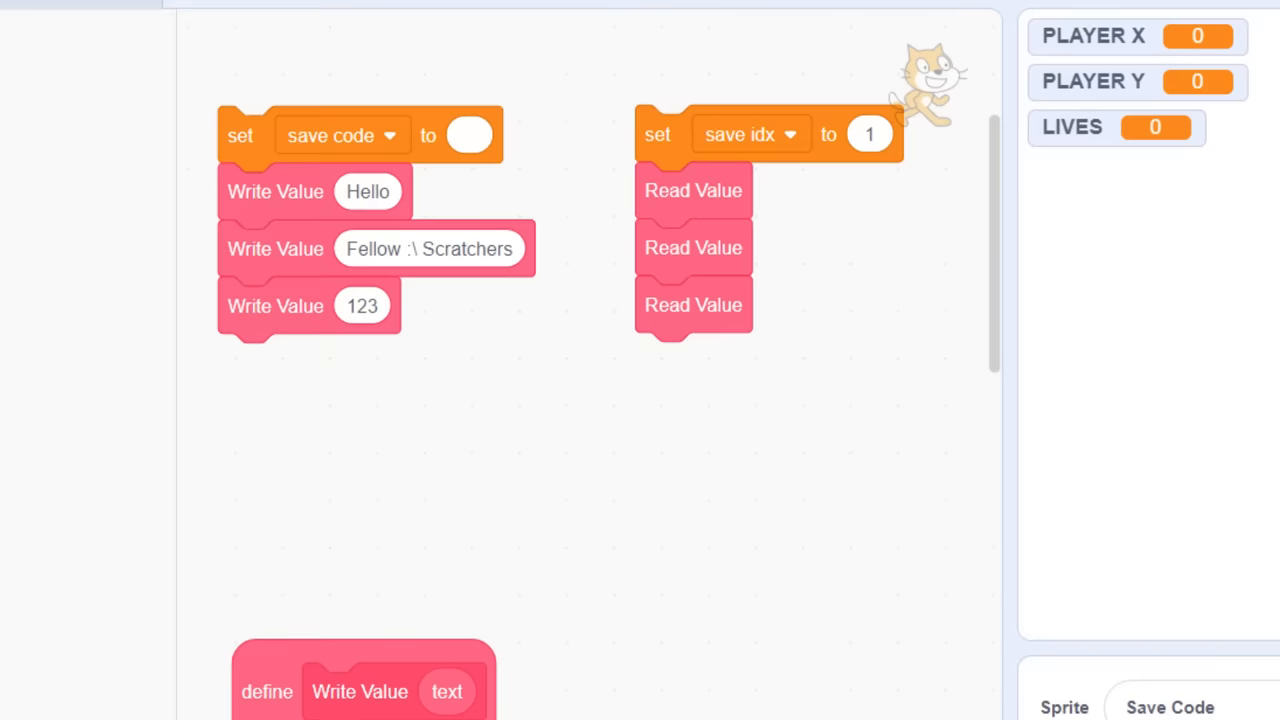
click(722, 362)
text(C)
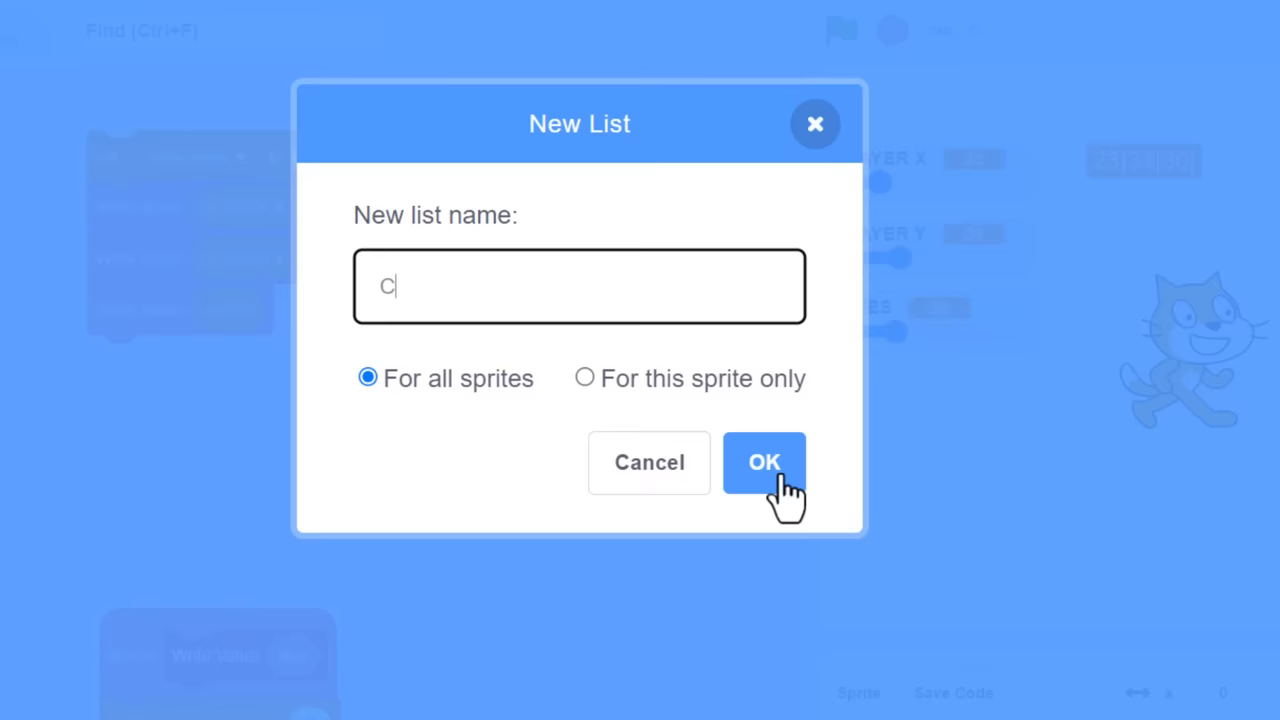
- Create the 'Copy to Clipboard' list for all sprites
click(764, 462)
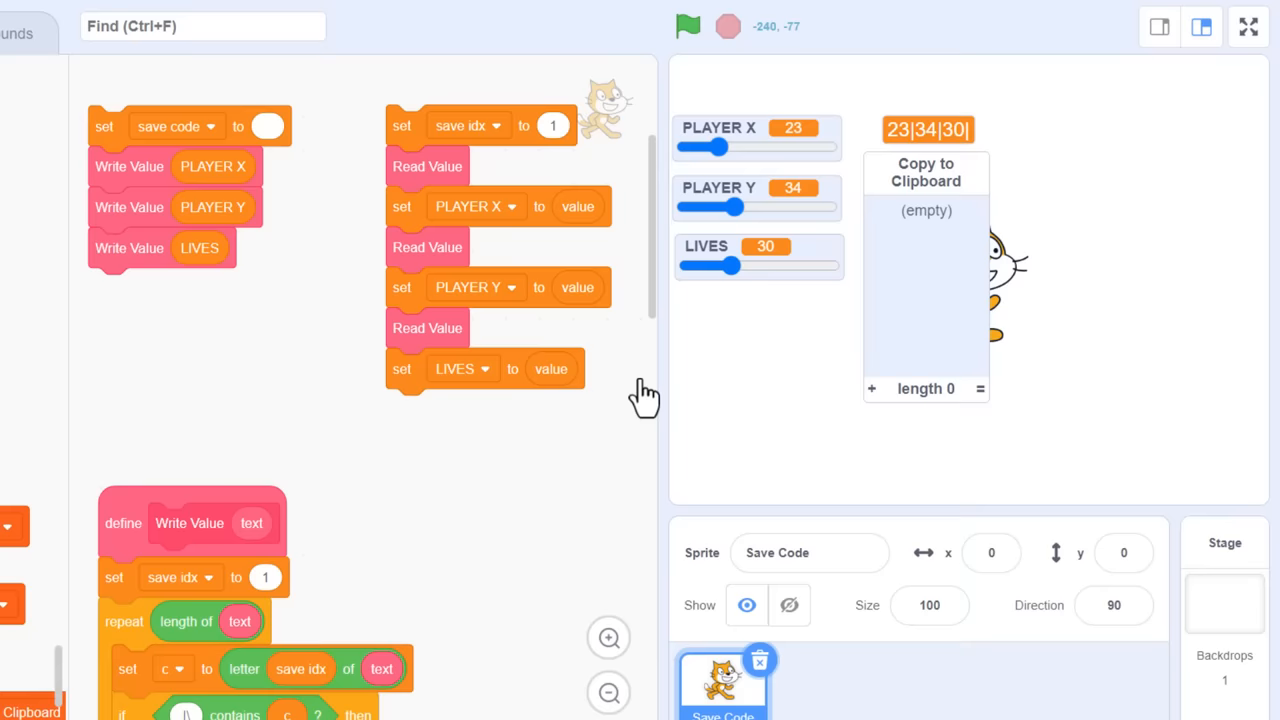